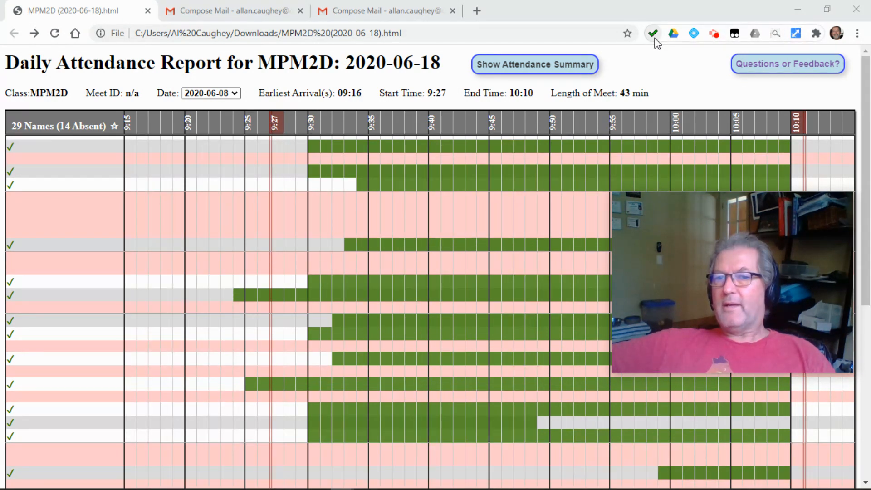
mouse_move(653, 33)
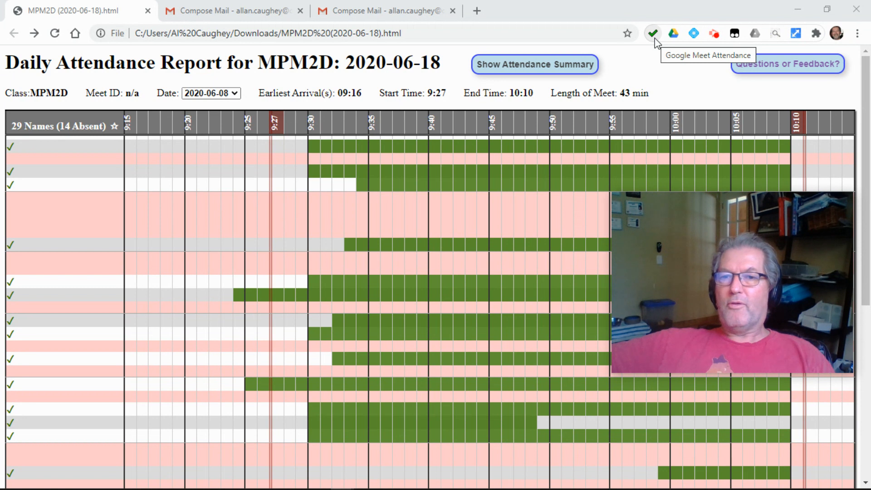
mouse_move(644, 61)
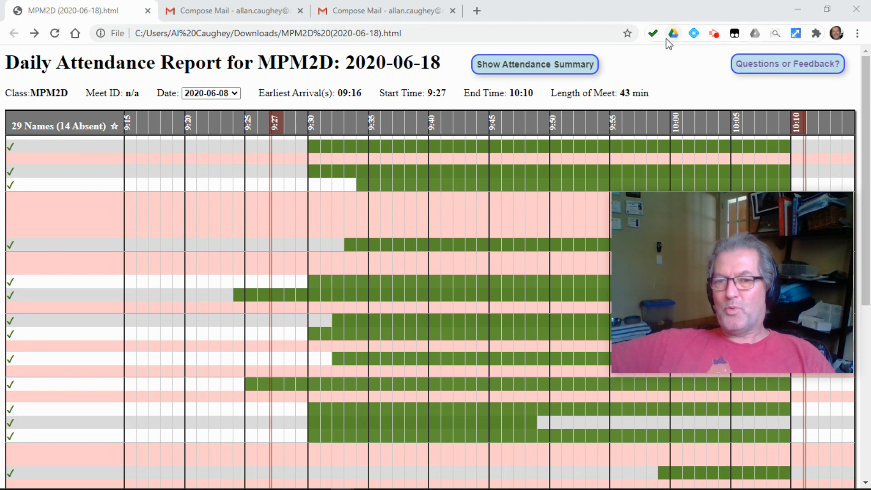
mouse_move(636, 77)
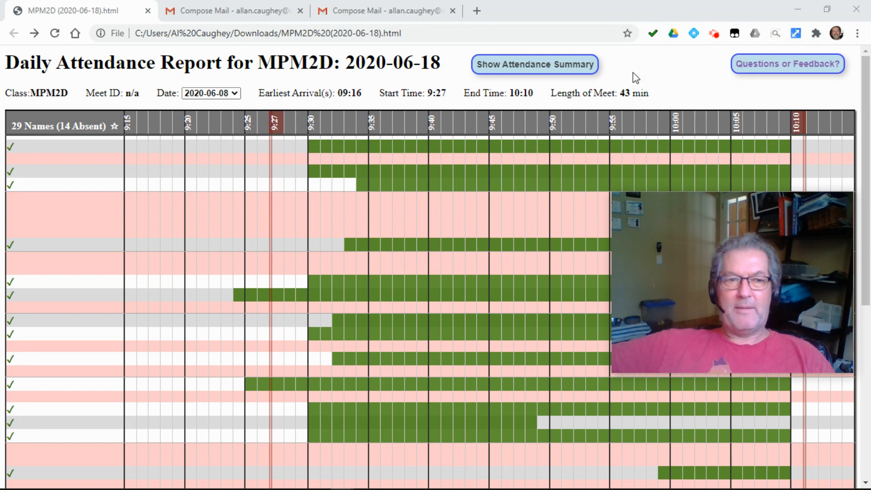
mouse_move(103, 86)
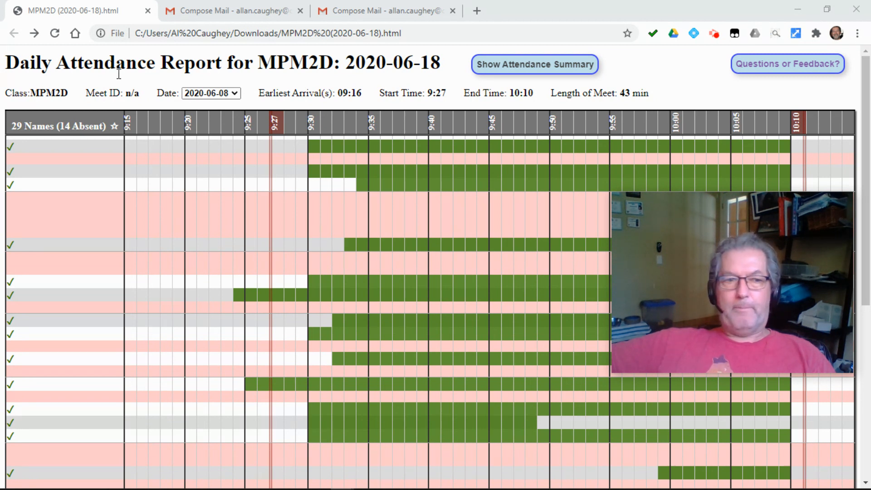
mouse_move(73, 151)
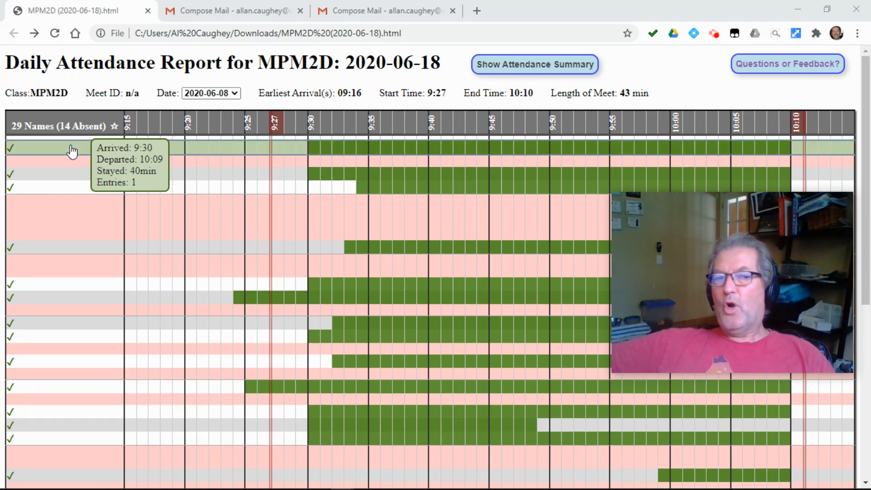
mouse_move(60, 167)
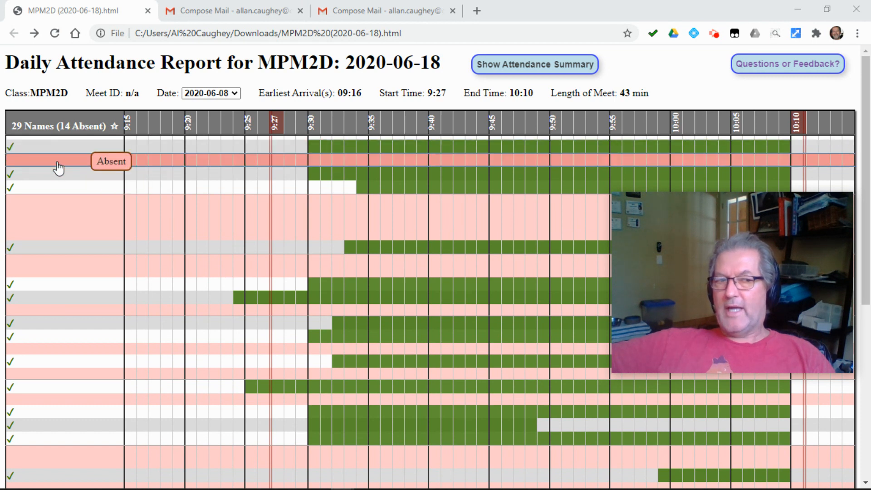
mouse_move(36, 194)
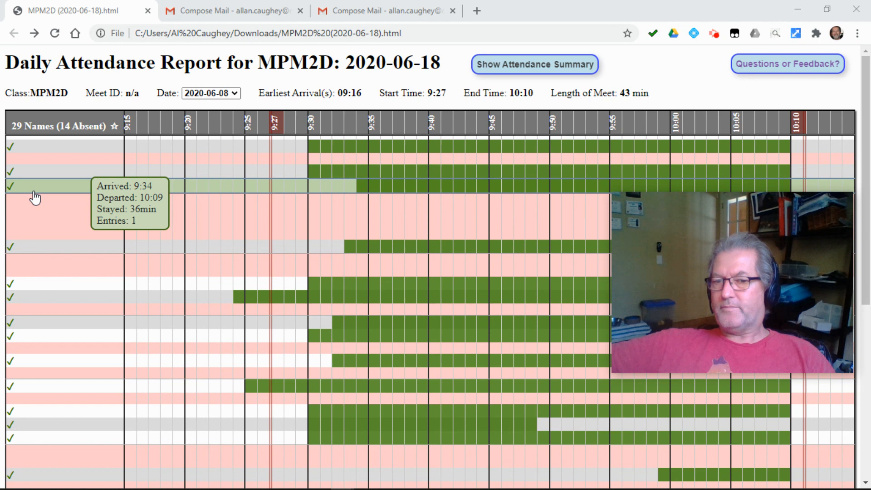
mouse_move(448, 239)
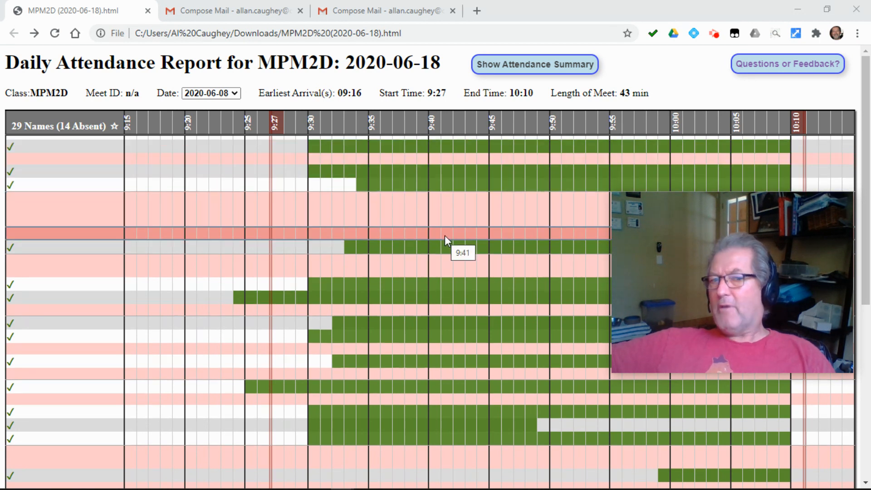
mouse_move(428, 204)
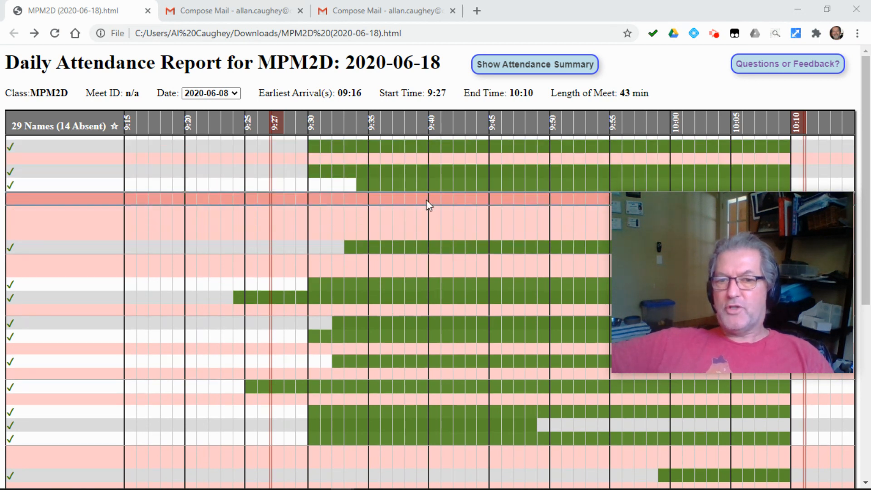
mouse_move(50, 426)
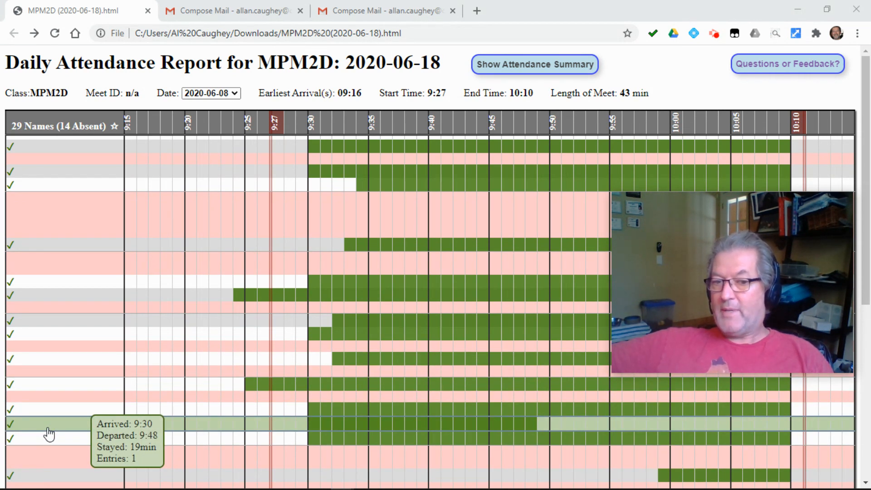
mouse_move(39, 477)
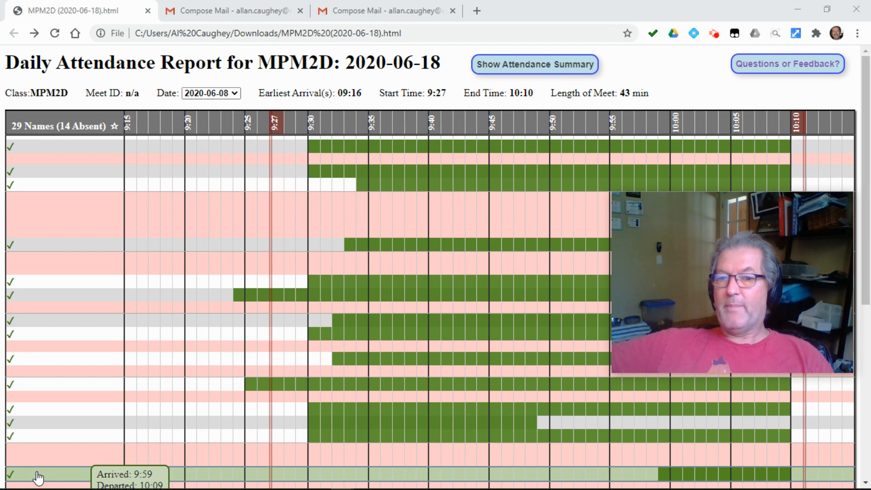
mouse_move(45, 222)
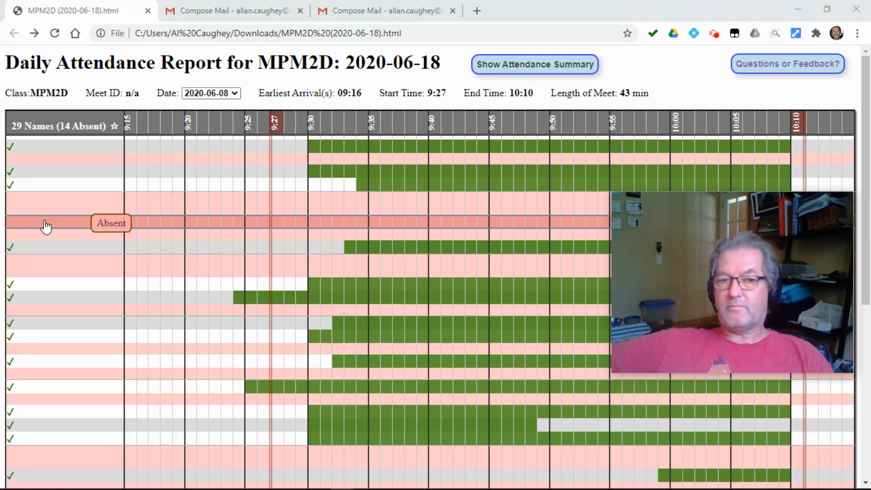
mouse_move(92, 198)
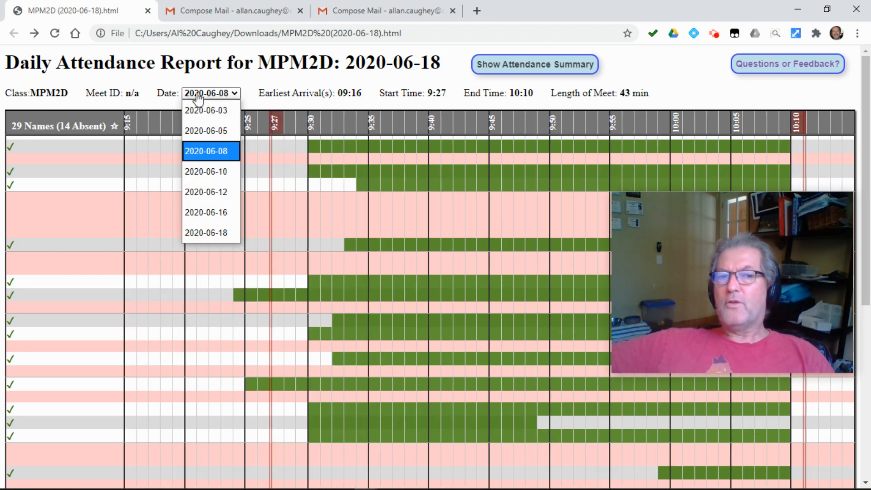
mouse_move(206, 191)
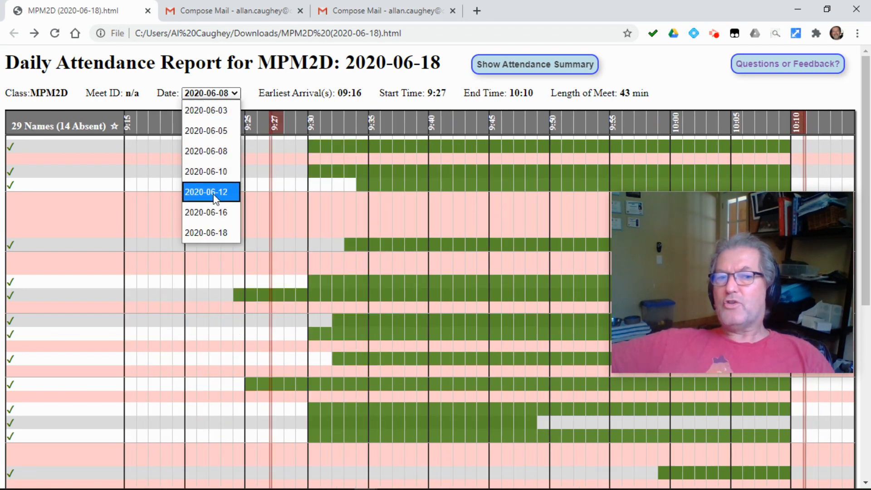
mouse_move(210, 151)
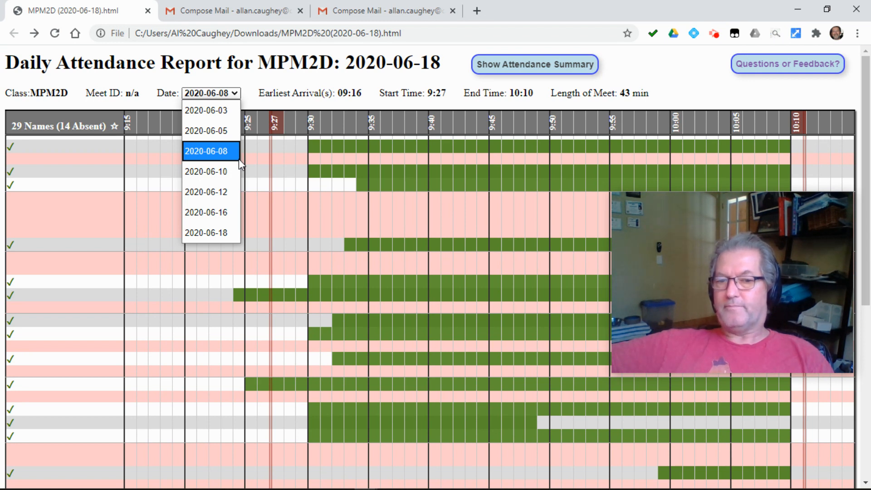
mouse_move(446, 56)
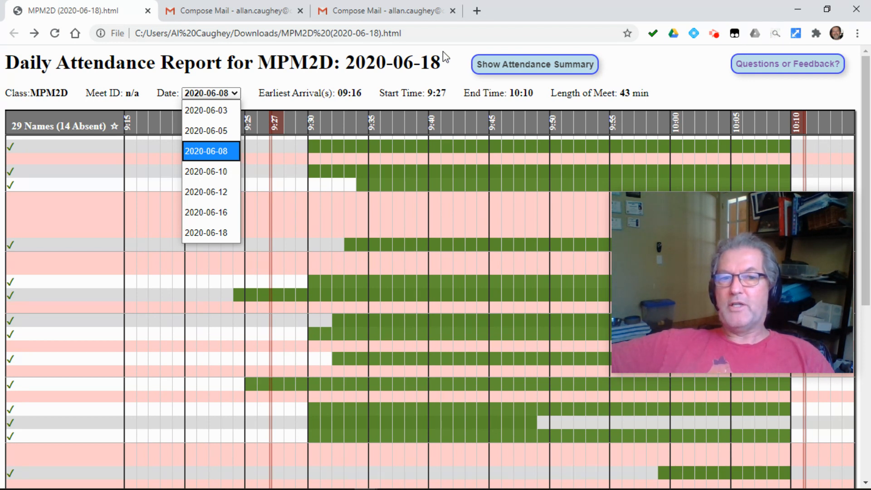
mouse_move(217, 155)
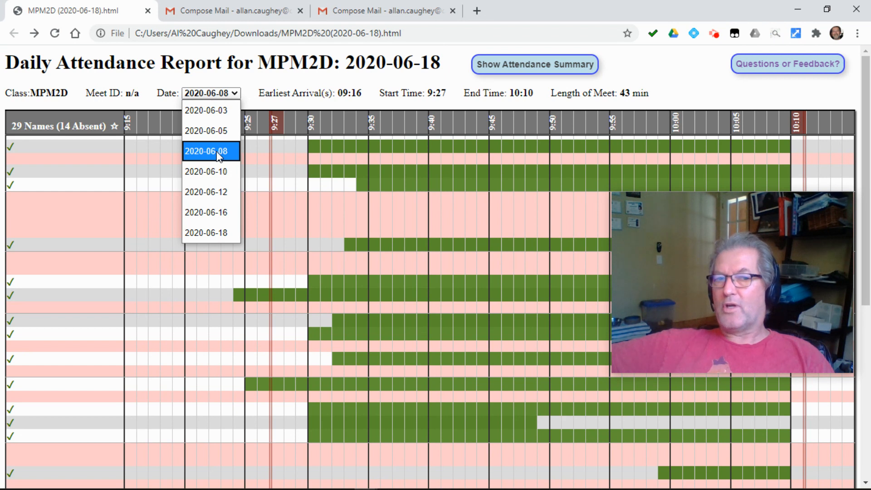
mouse_move(235, 144)
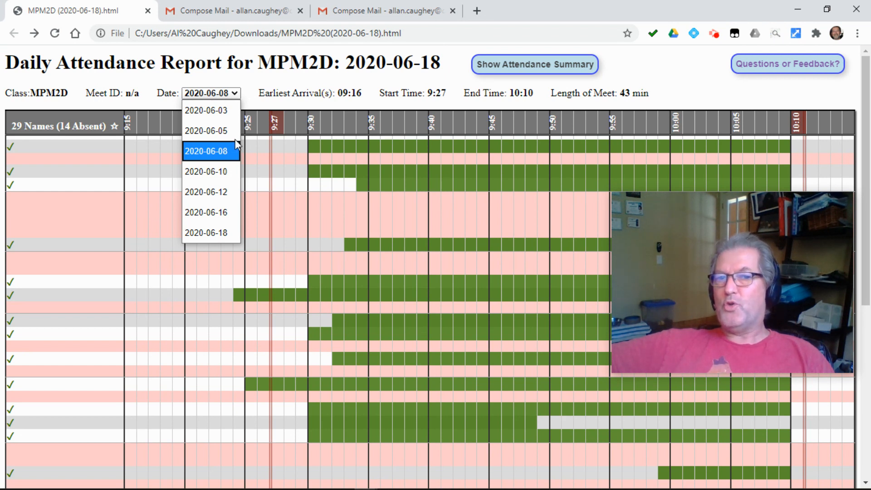
Select the eight MPM2D reports from 2020-06-01 to 2020-06-18 and load them into a summary
click(211, 150)
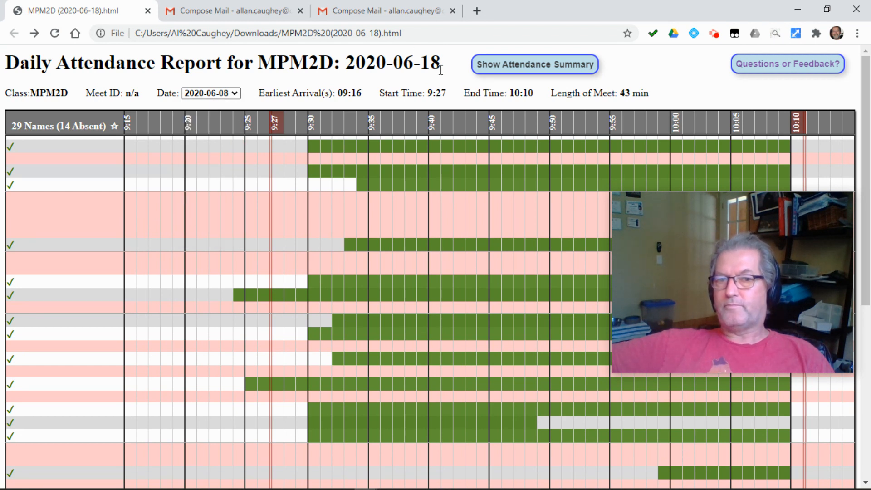
mouse_move(535, 65)
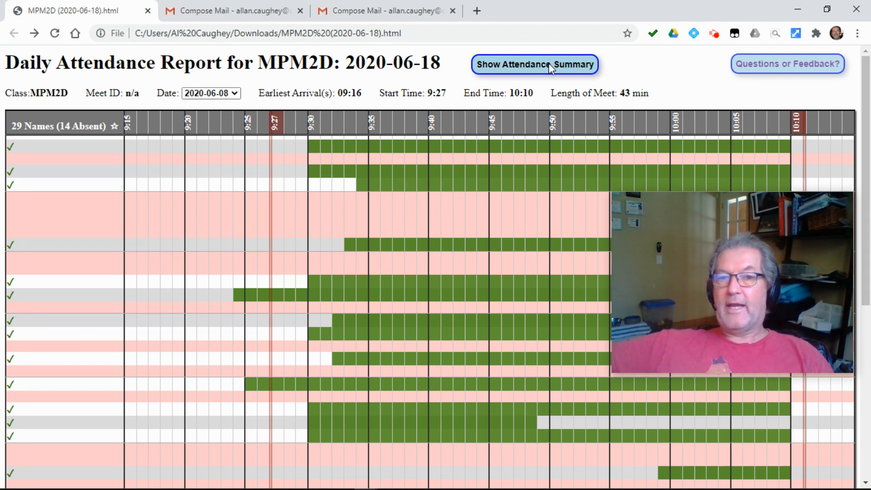
click(534, 64)
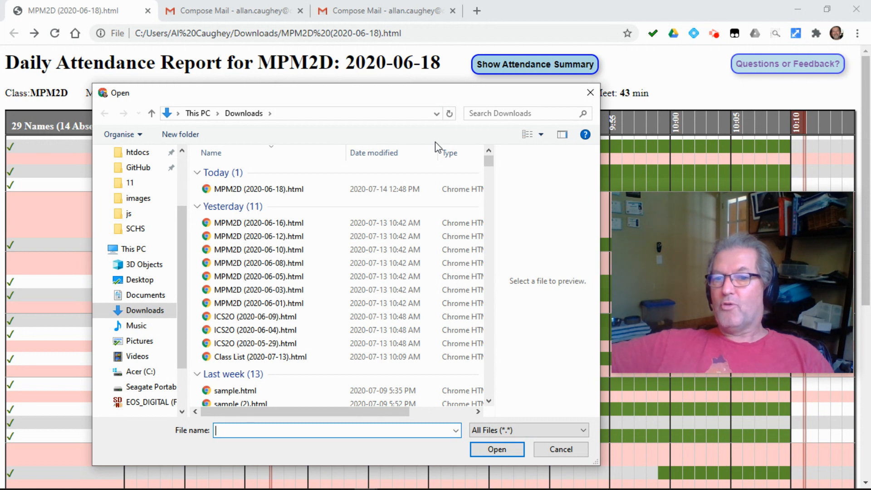
mouse_move(316, 170)
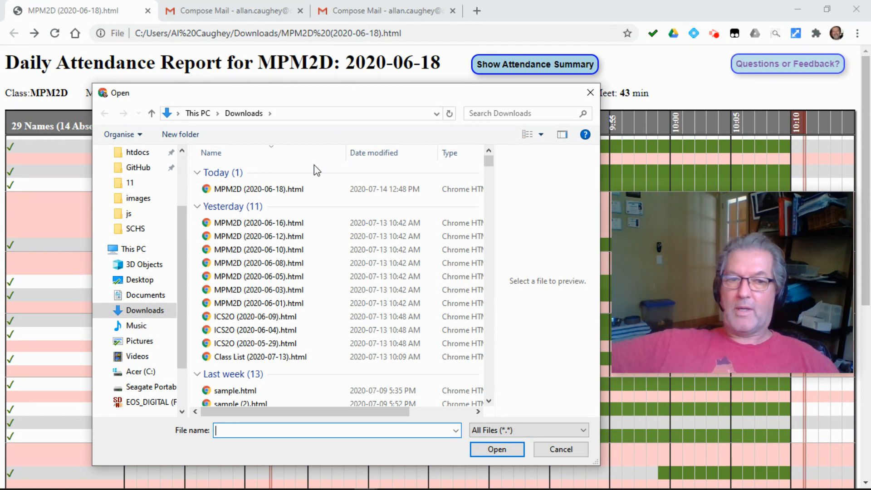
click(258, 189)
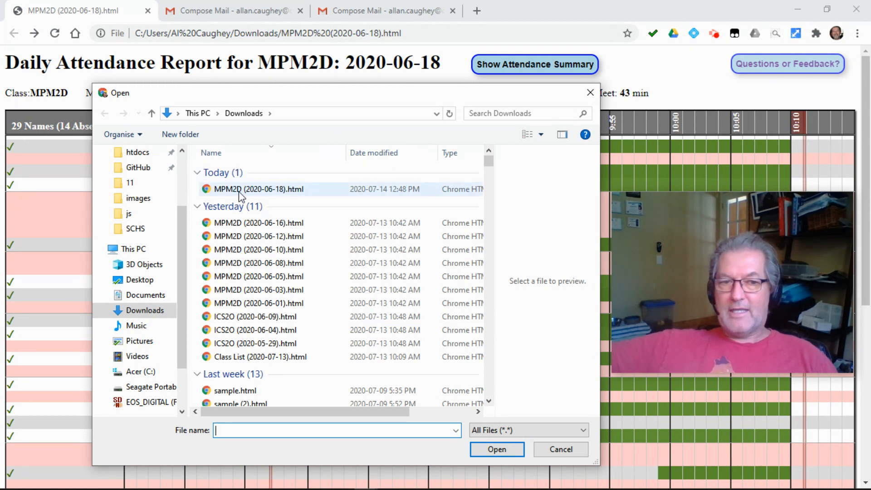
click(258, 189)
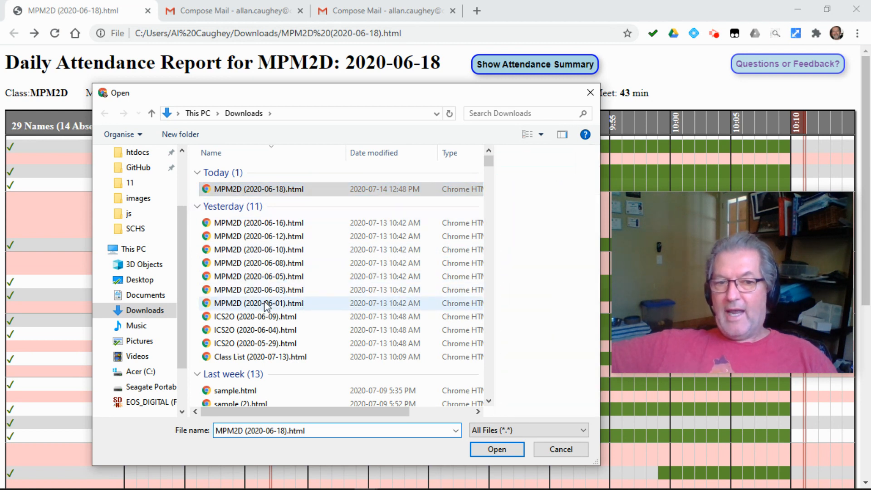
click(258, 303)
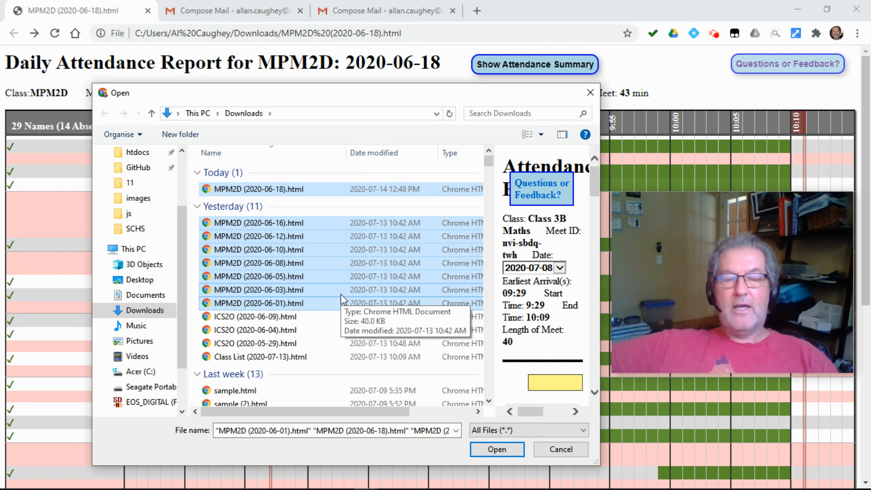
mouse_move(317, 225)
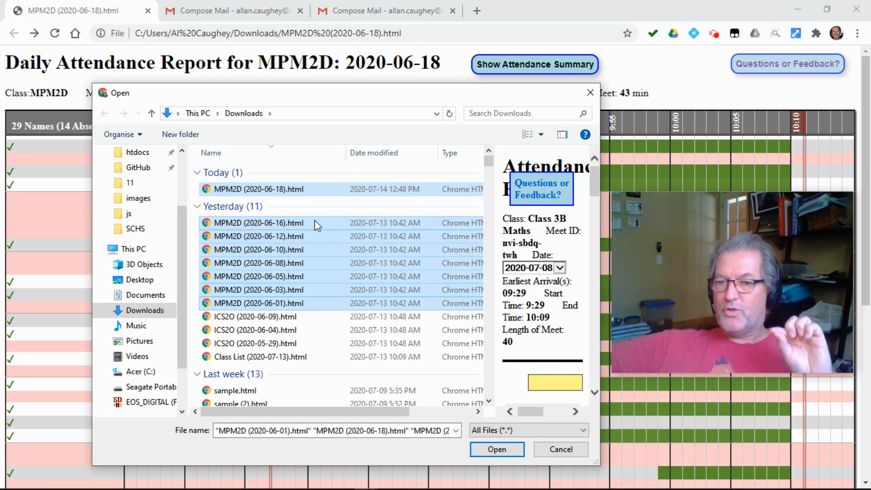
mouse_move(329, 262)
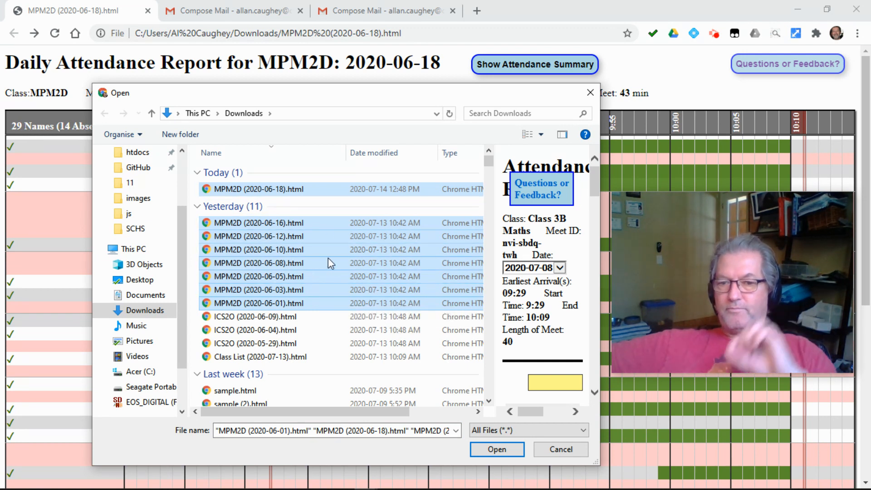
mouse_move(394, 330)
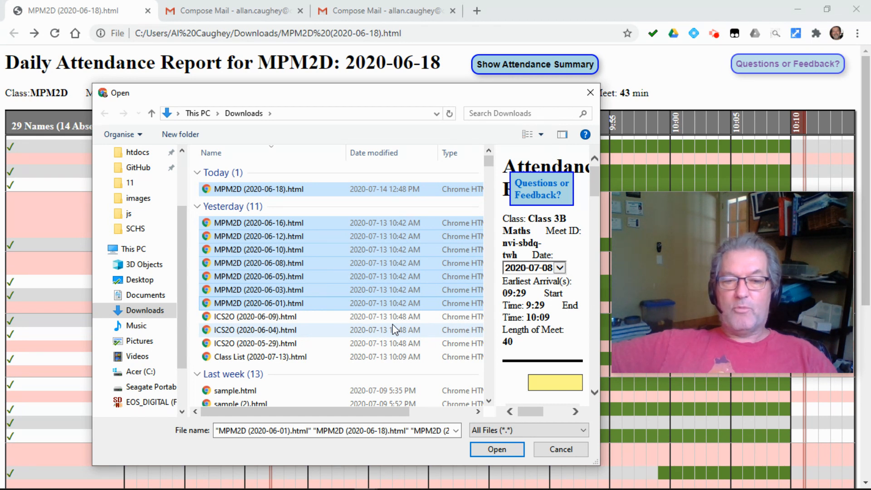
mouse_move(467, 343)
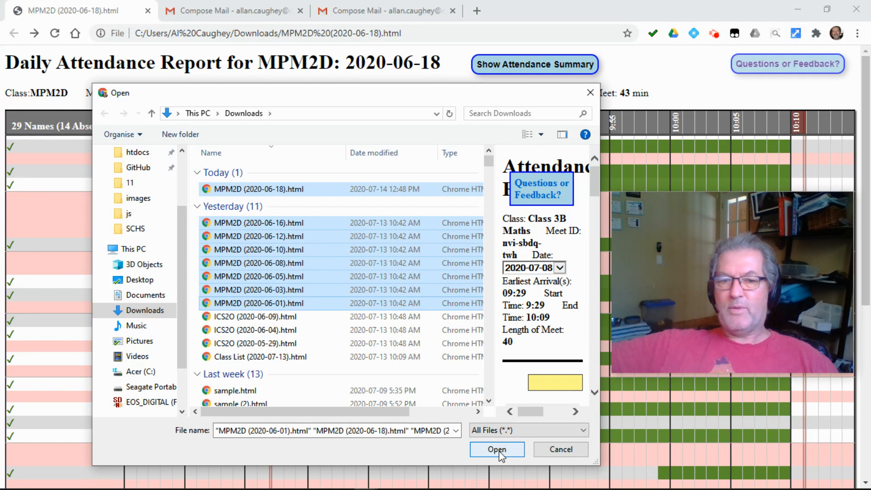
click(496, 448)
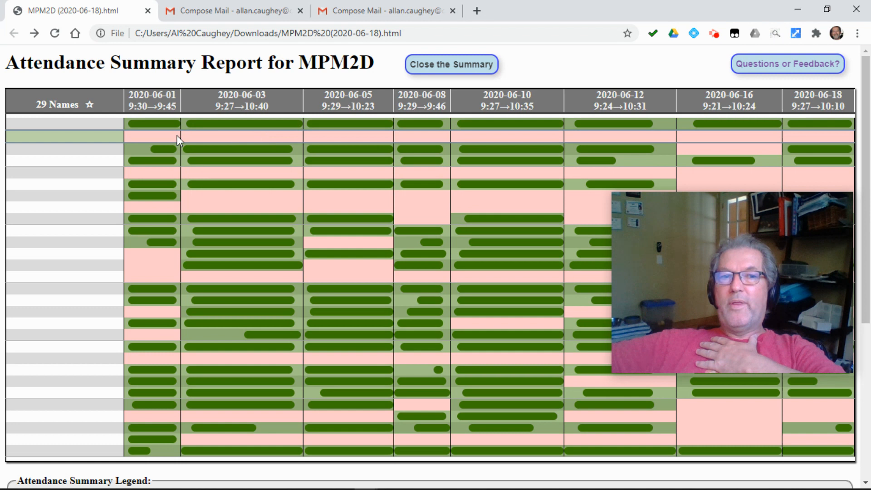
mouse_move(161, 148)
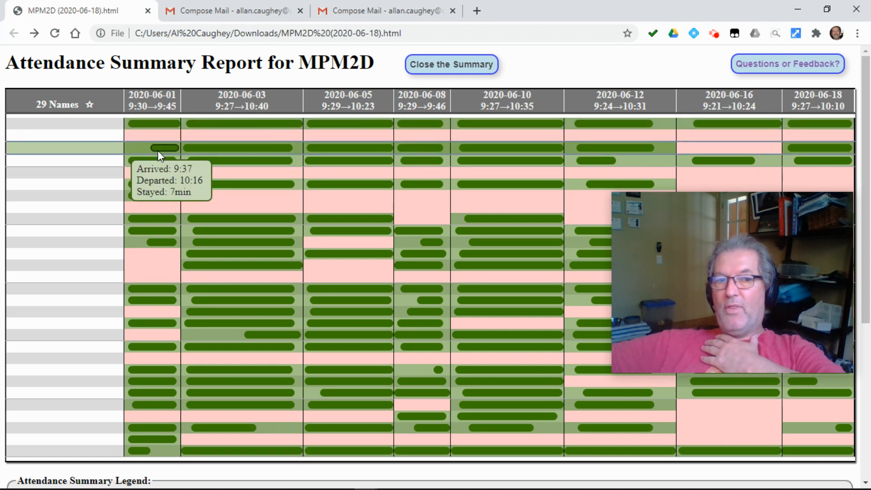
mouse_move(163, 195)
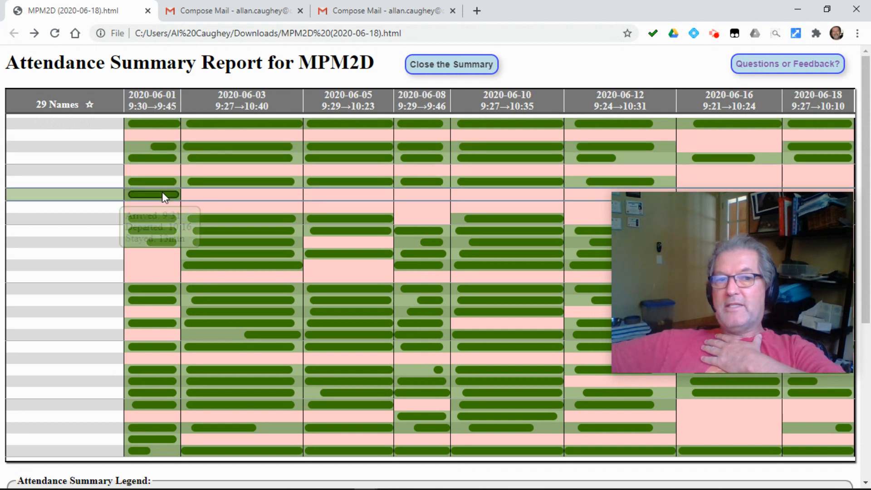
mouse_move(161, 183)
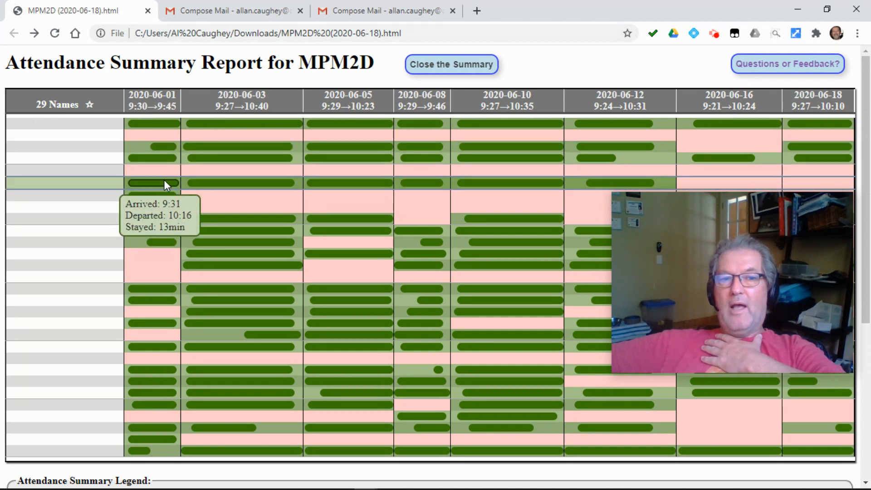
mouse_move(166, 148)
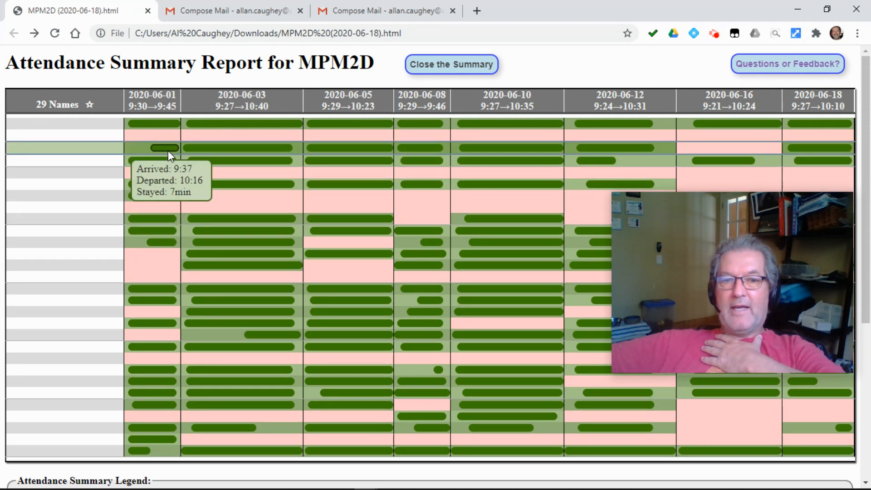
mouse_move(260, 191)
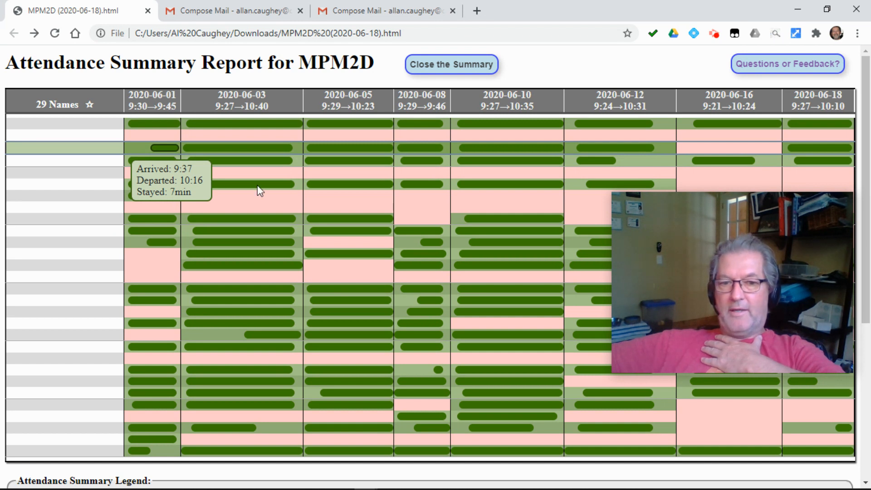
mouse_move(438, 371)
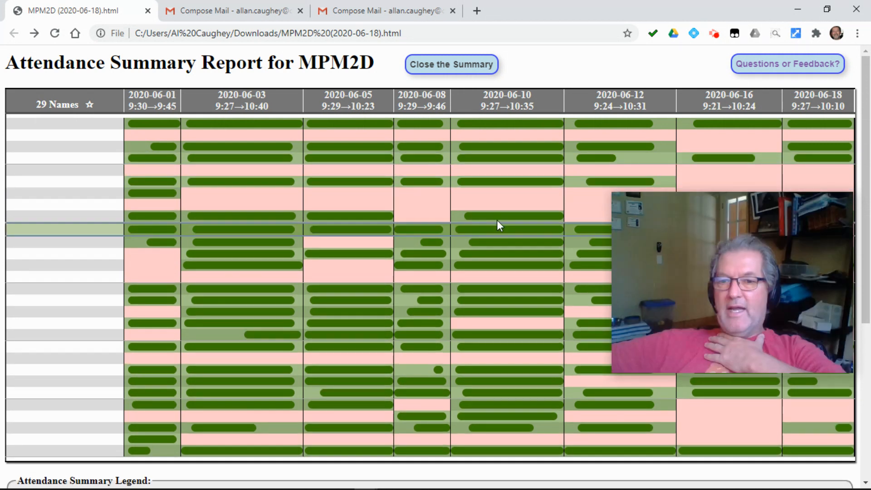
mouse_move(472, 220)
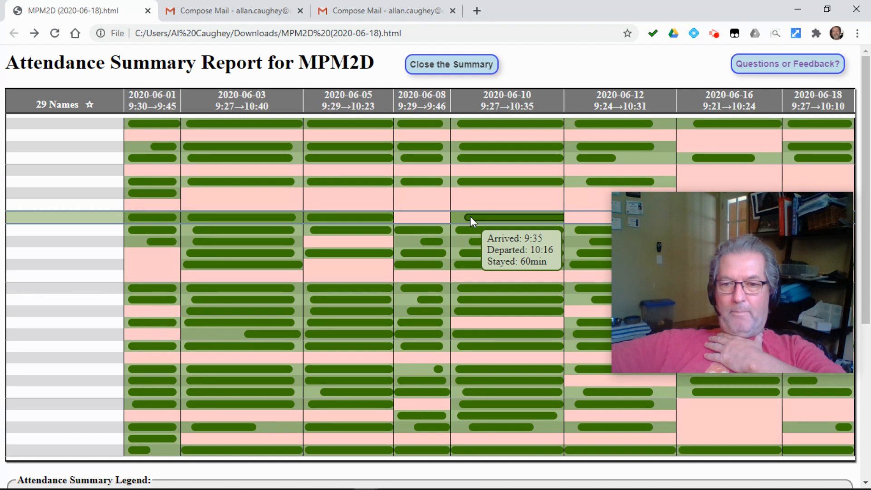
mouse_move(787, 63)
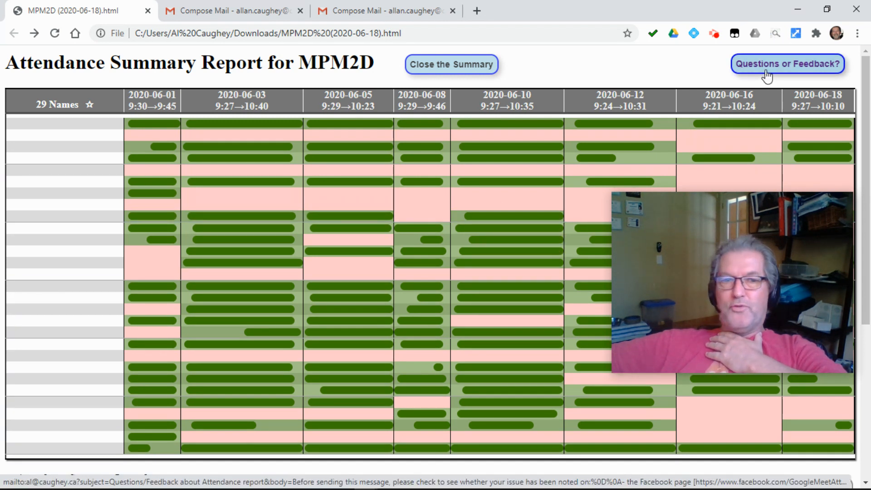
Start a Gmail feedback email about the Google Meet Attendance report
click(787, 64)
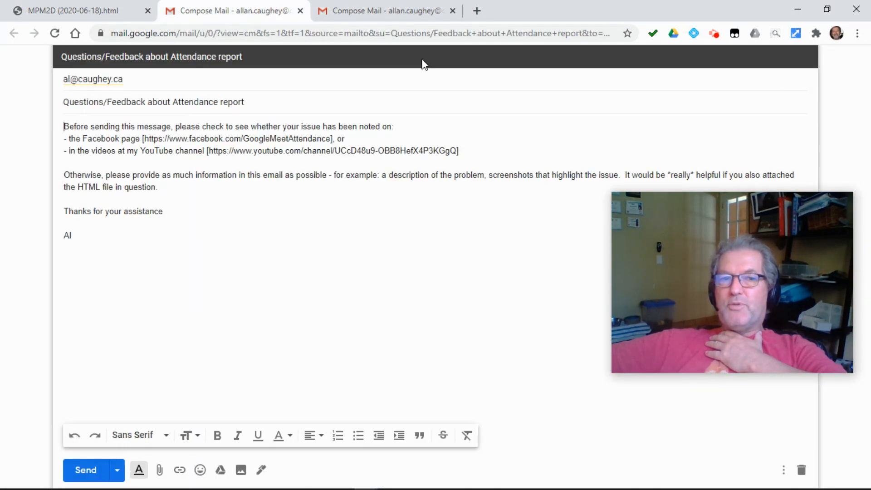
mouse_move(304, 275)
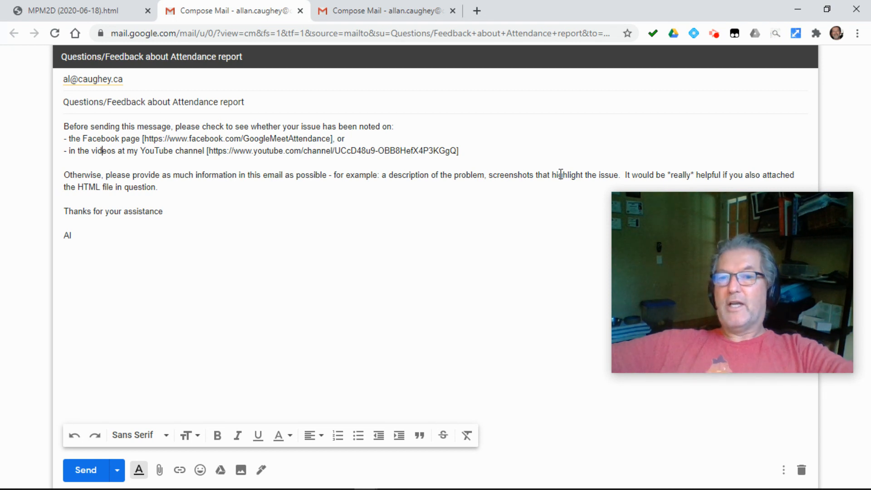
mouse_move(300, 201)
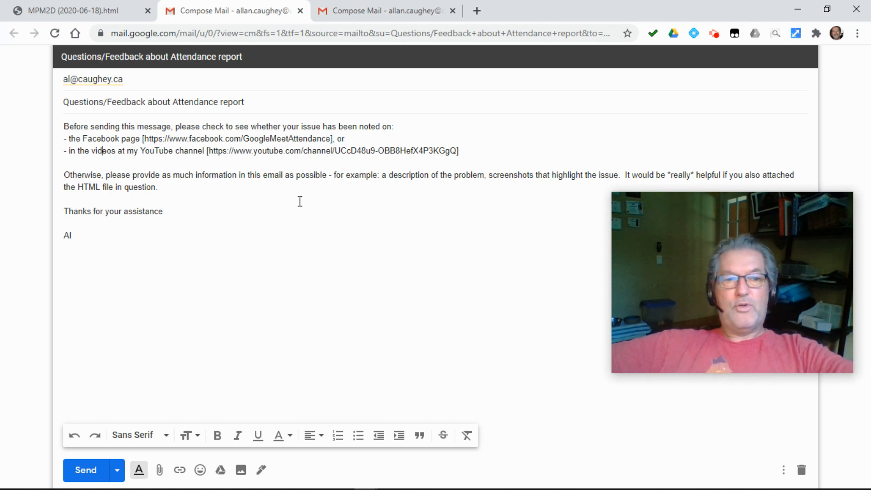
mouse_move(248, 258)
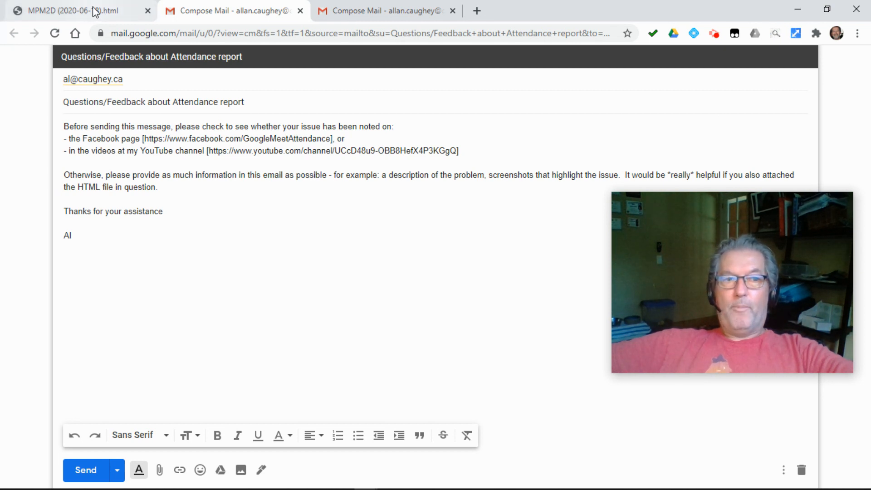
Return to the MPM2D report tab and close the summary to show the 2020-06-18 report
click(77, 11)
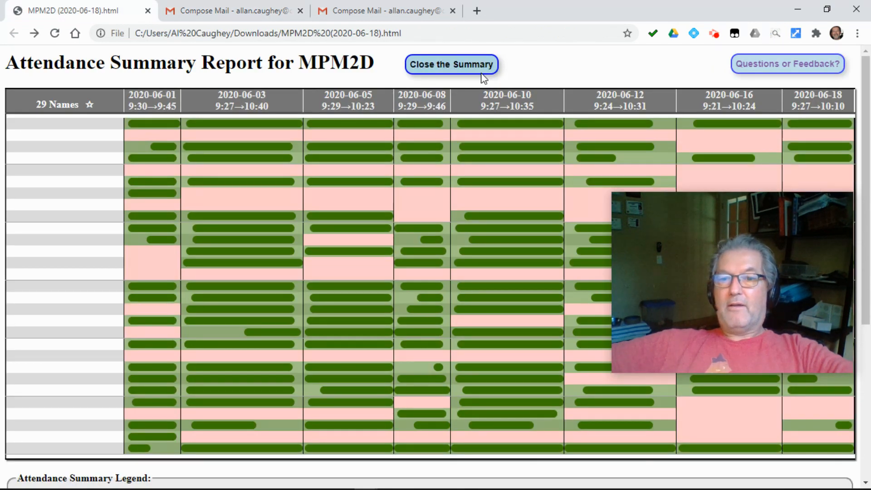
mouse_move(517, 69)
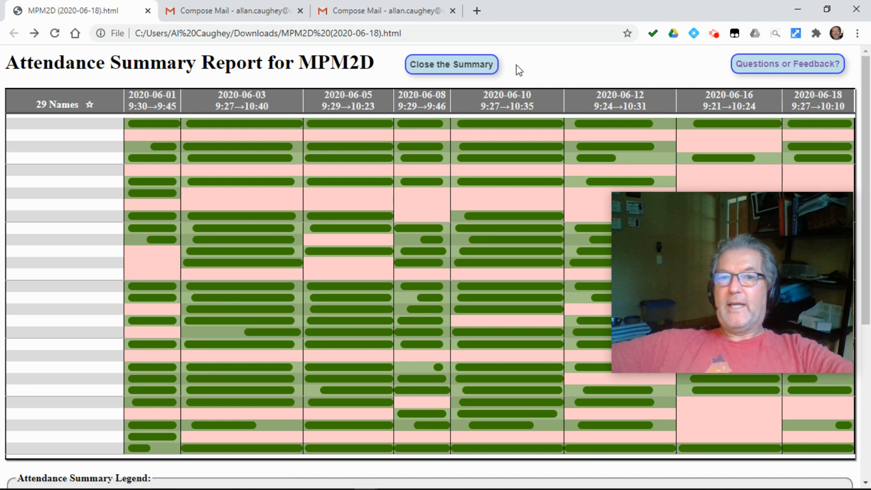
click(451, 64)
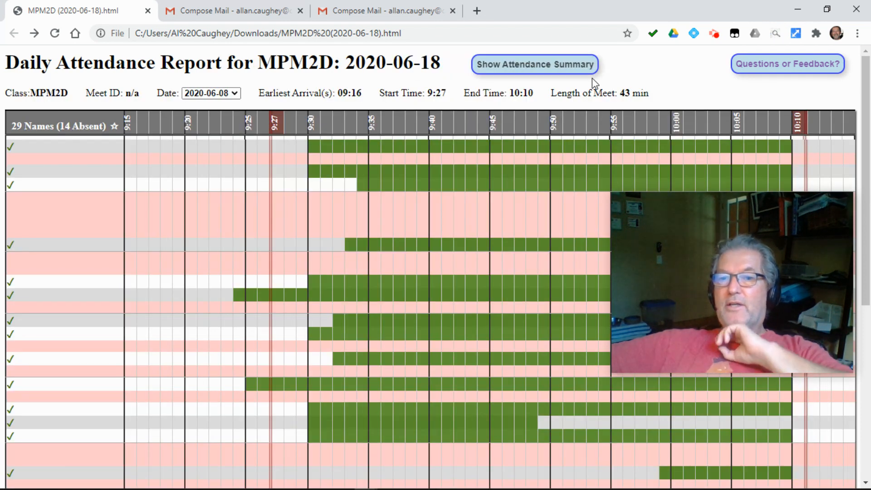